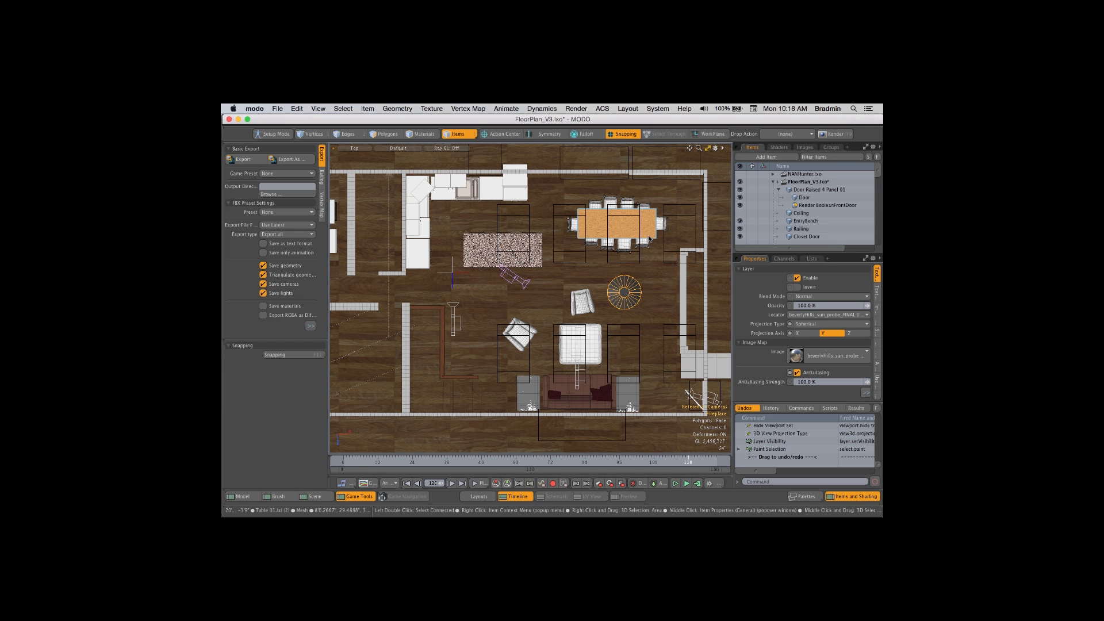
pyautogui.moveTo(647, 239)
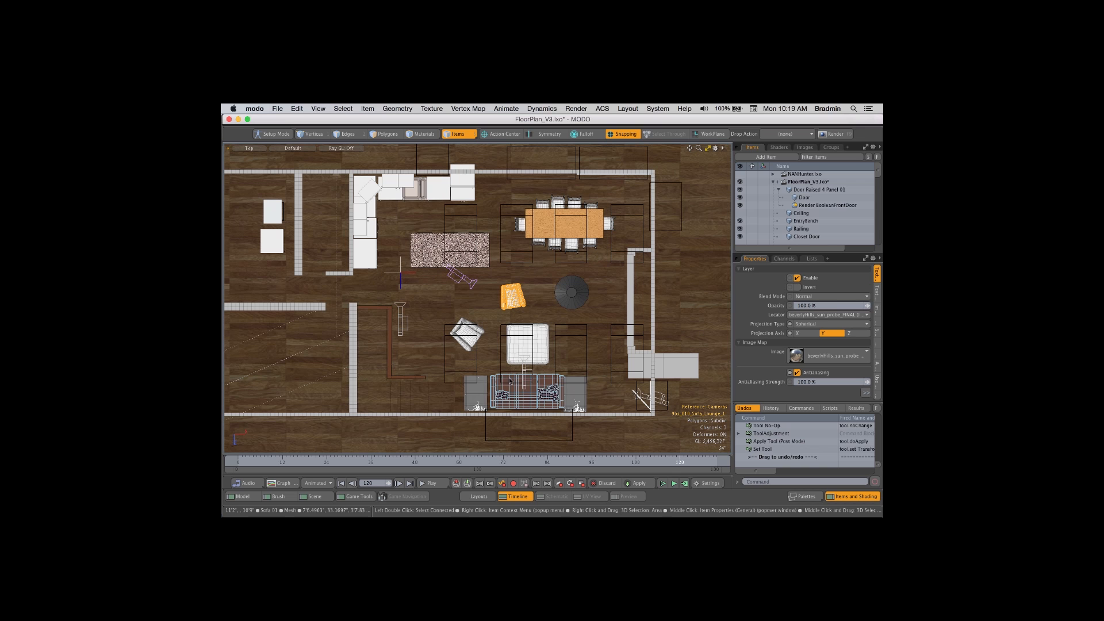
# - View the living room through the scene camera with first-person Game Navigation enabled
pyautogui.click(531, 388)
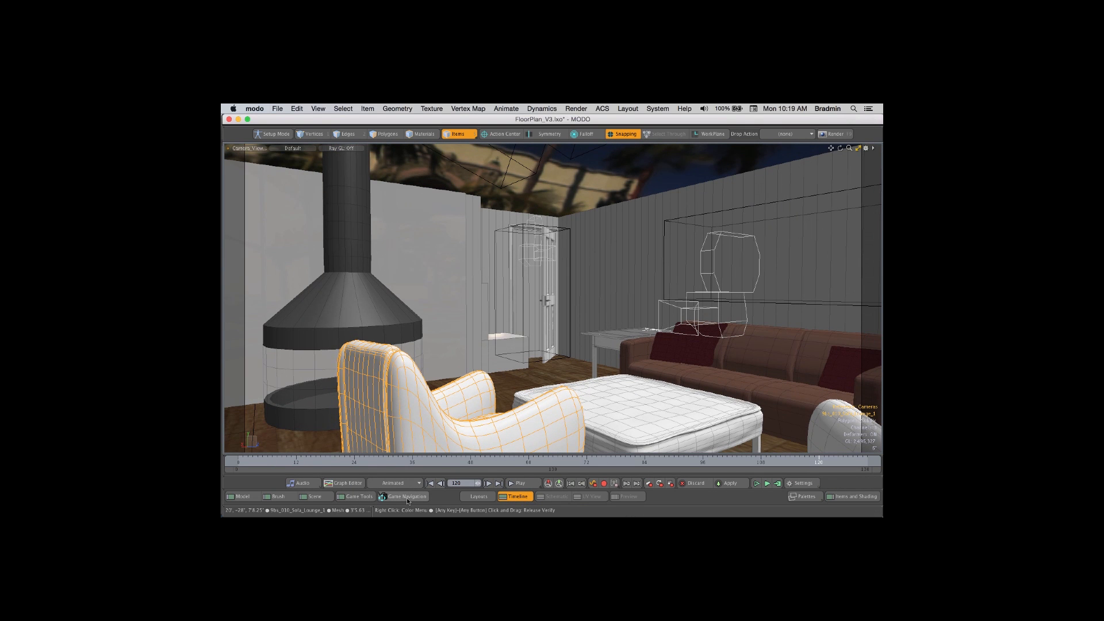
pyautogui.click(405, 497)
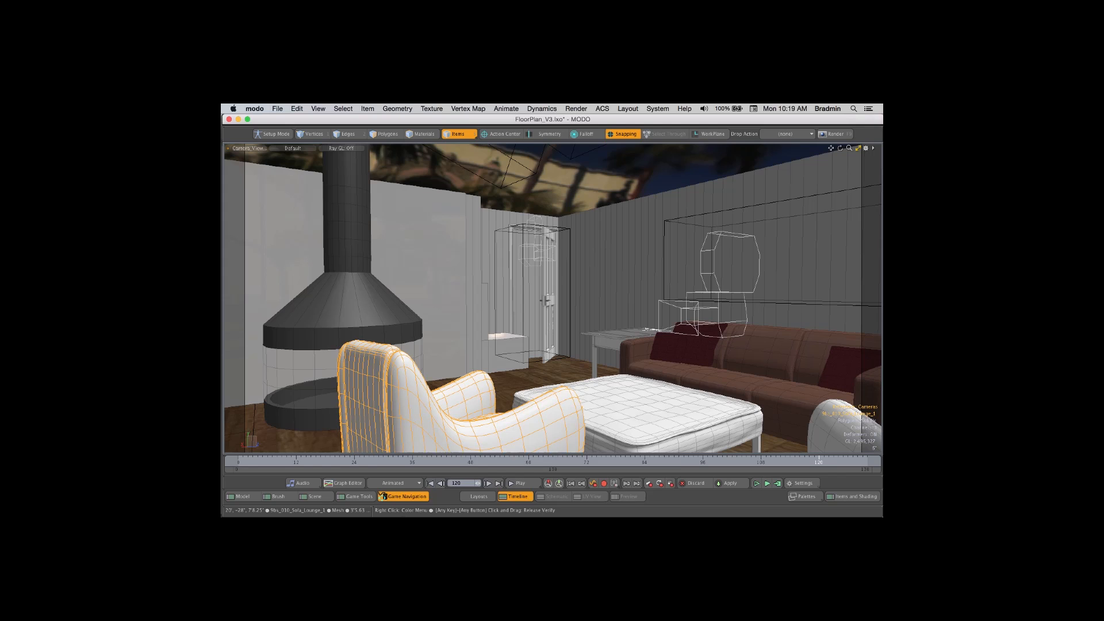